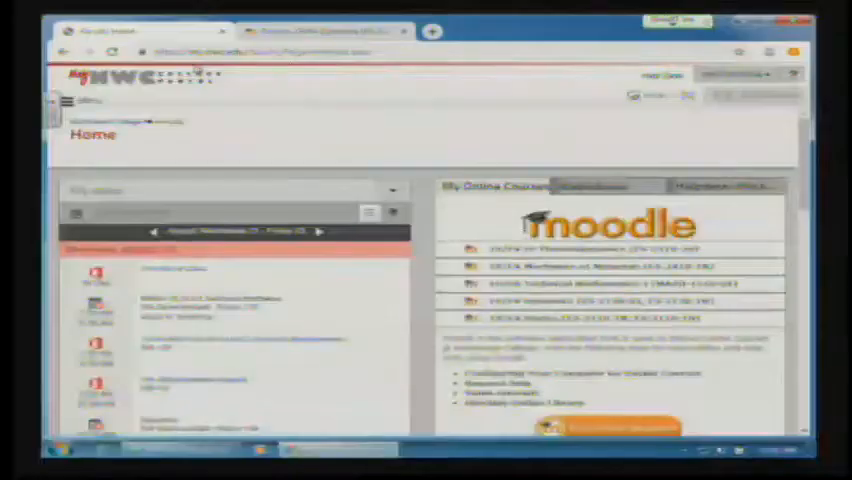
# - Enter the 19/FA Dynamics course from My Online Courses and scroll to its Chapter 11 section
pyautogui.click(64, 100)
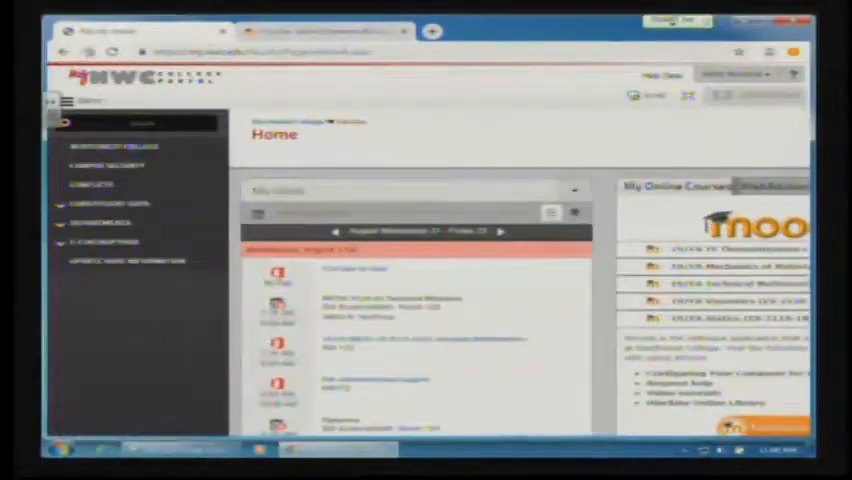
pyautogui.click(64, 100)
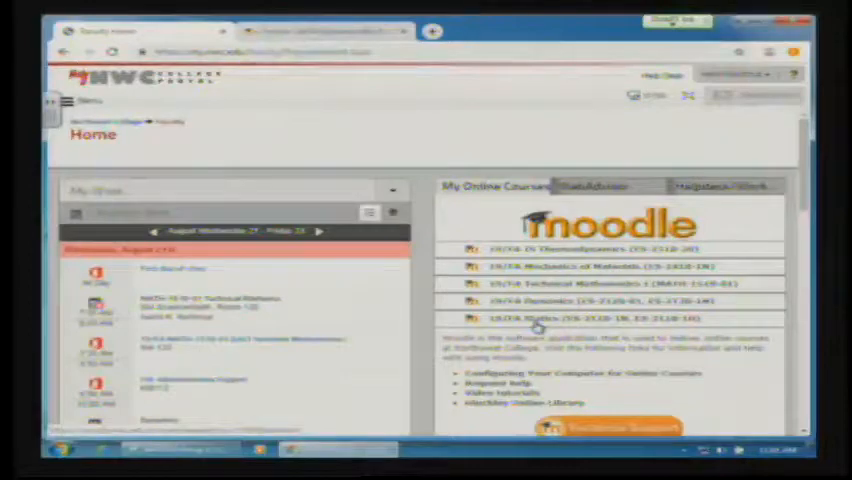
pyautogui.click(580, 300)
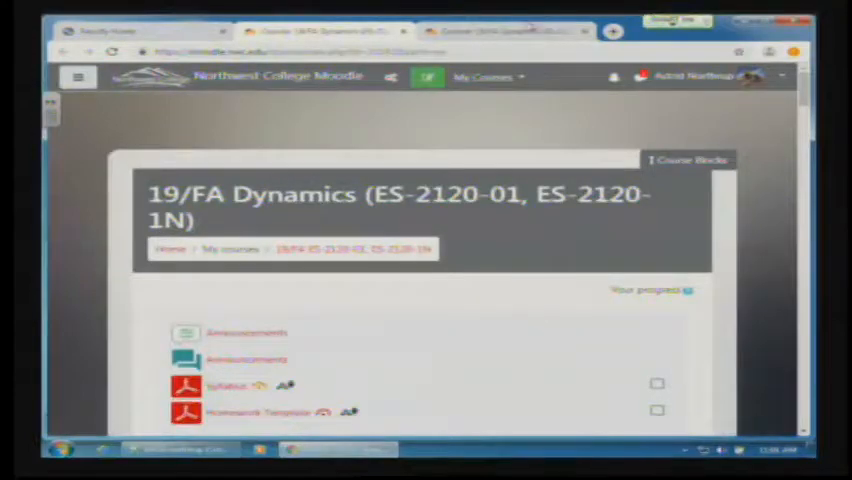
pyautogui.scroll(-3)
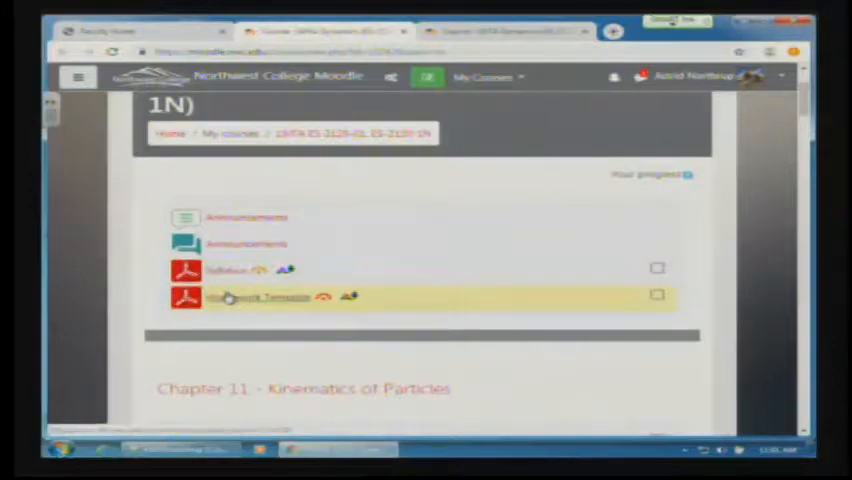
pyautogui.scroll(-3)
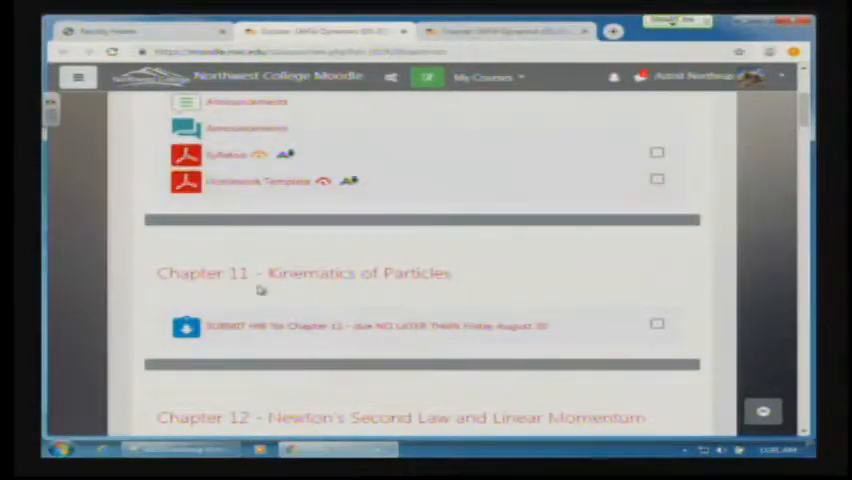
pyautogui.moveTo(256, 304)
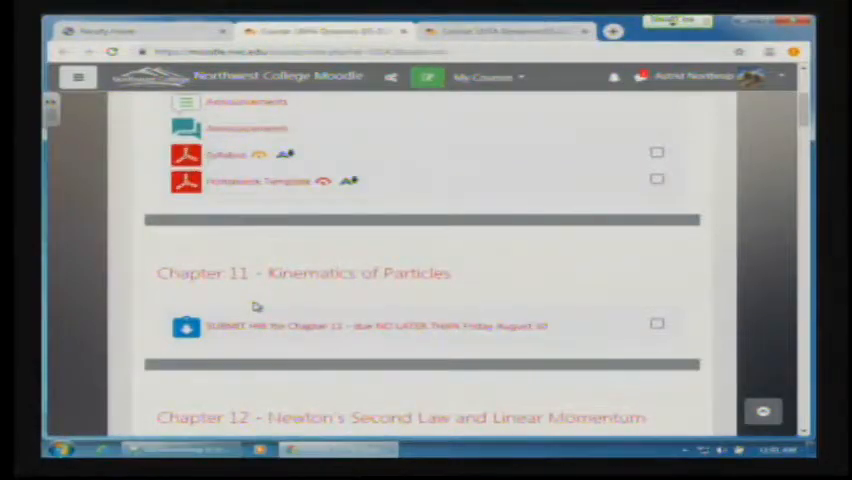
pyautogui.moveTo(212, 266)
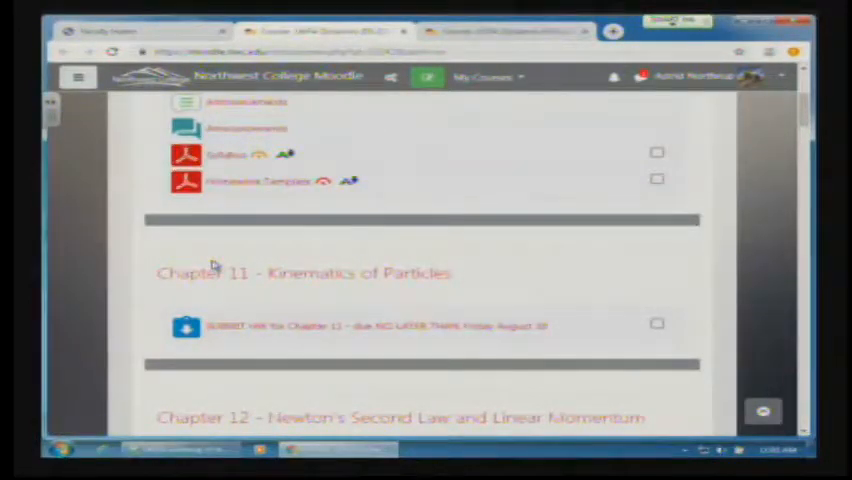
pyautogui.moveTo(222, 252)
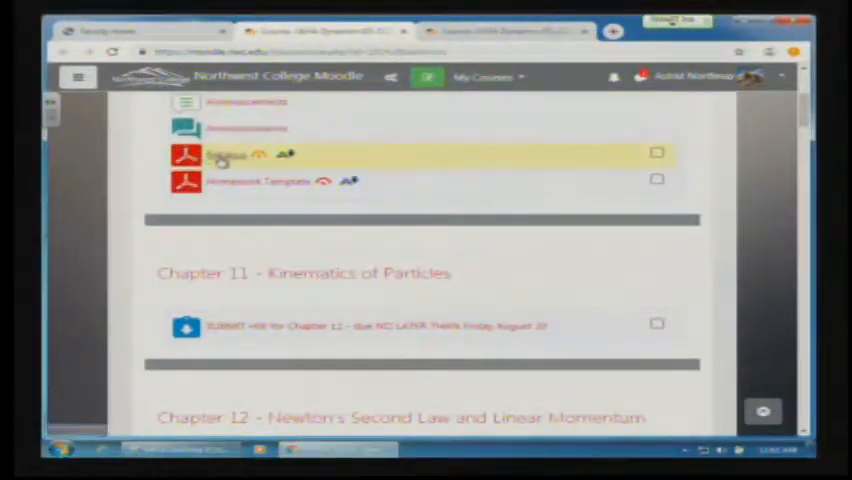
# - Bring up the ES-2120 Dynamics Fall 2019 syllabus PDF from the course page
pyautogui.click(224, 156)
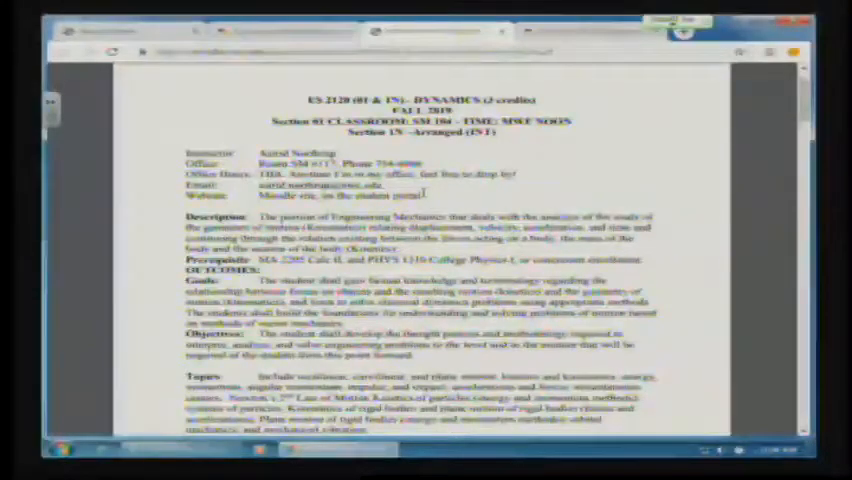
# - Scroll the syllabus to its objectives, topics, textbook and grading breakdown
pyautogui.scroll(-3)
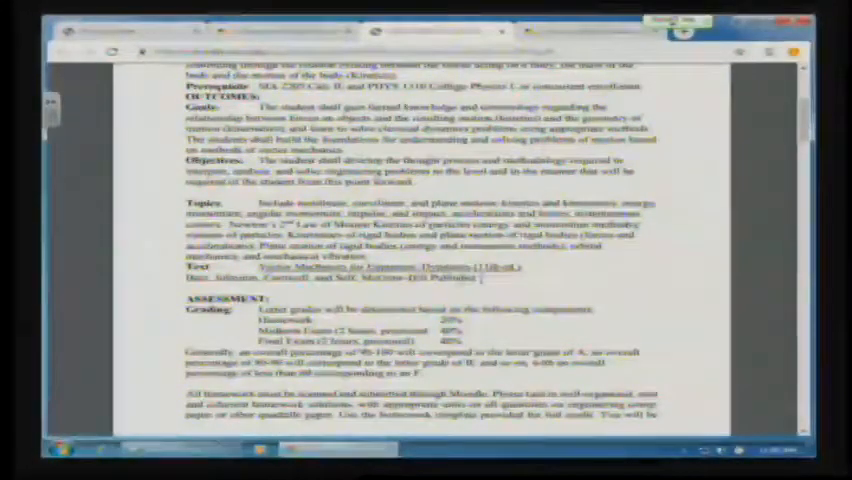
# - Read through the syllabus grading and homework policy sections, then return to the course page
pyautogui.scroll(-3)
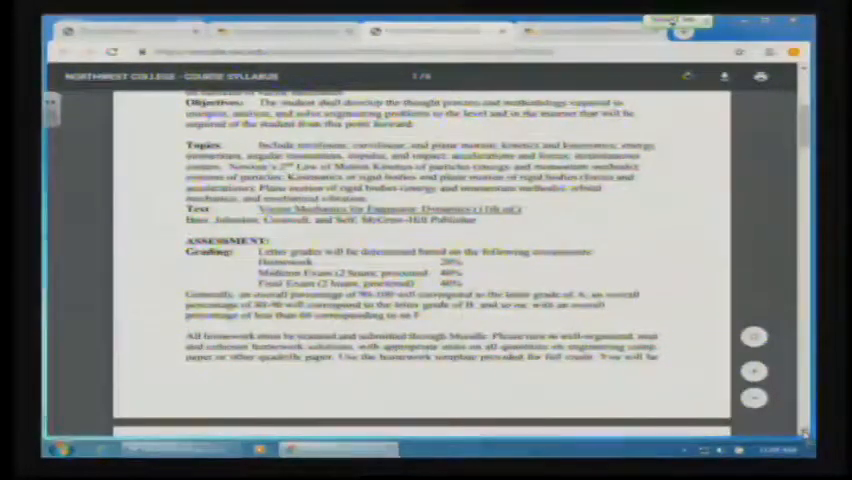
pyautogui.scroll(-3)
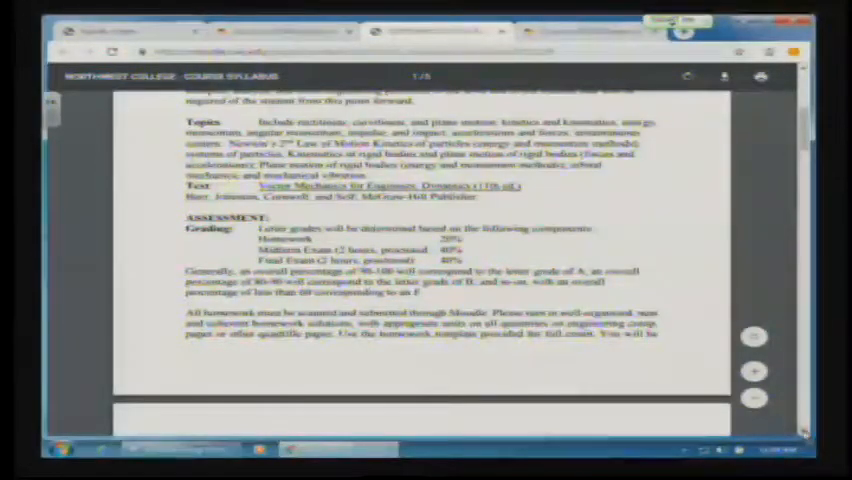
pyautogui.scroll(-3)
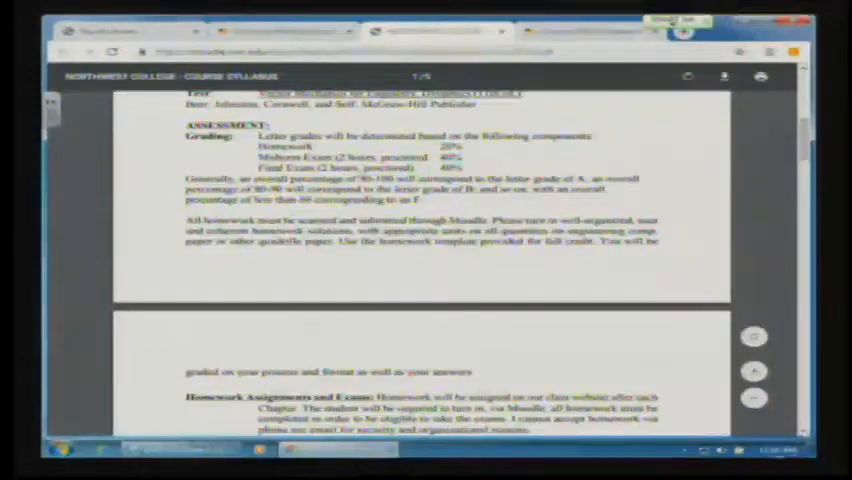
pyautogui.scroll(-3)
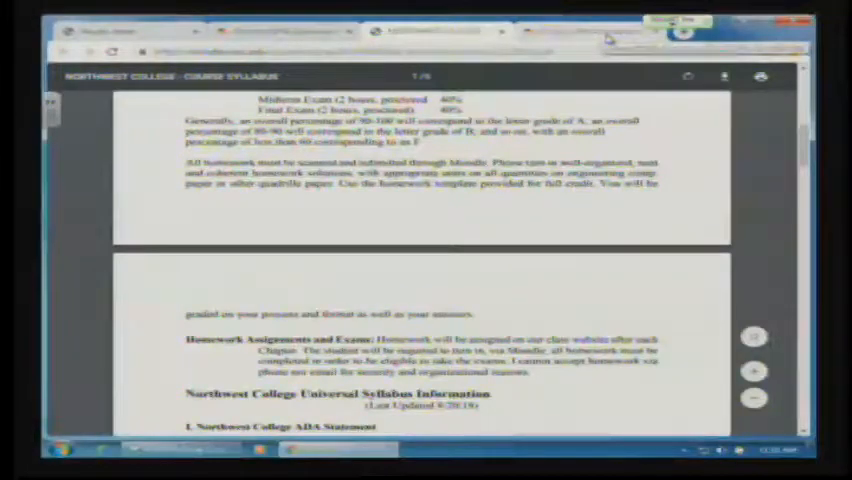
pyautogui.scroll(3)
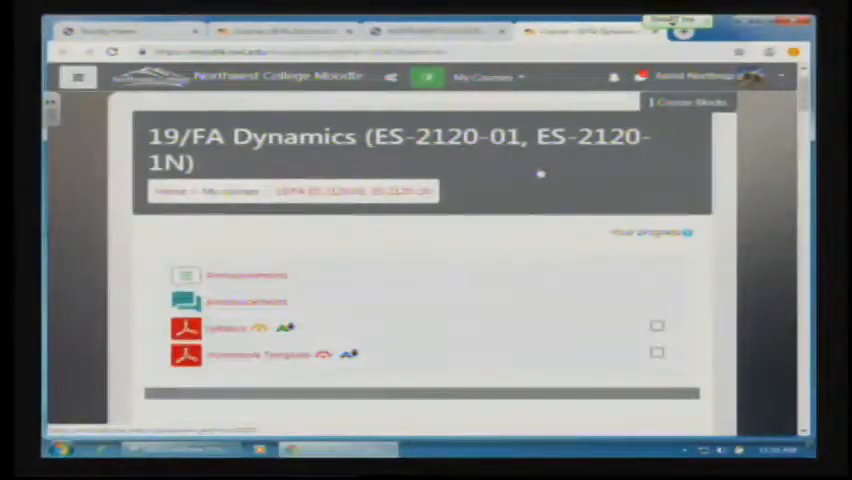
# - Scroll the course page to the Chapter 11 and 12 homework submissions and quizzes
pyautogui.scroll(-3)
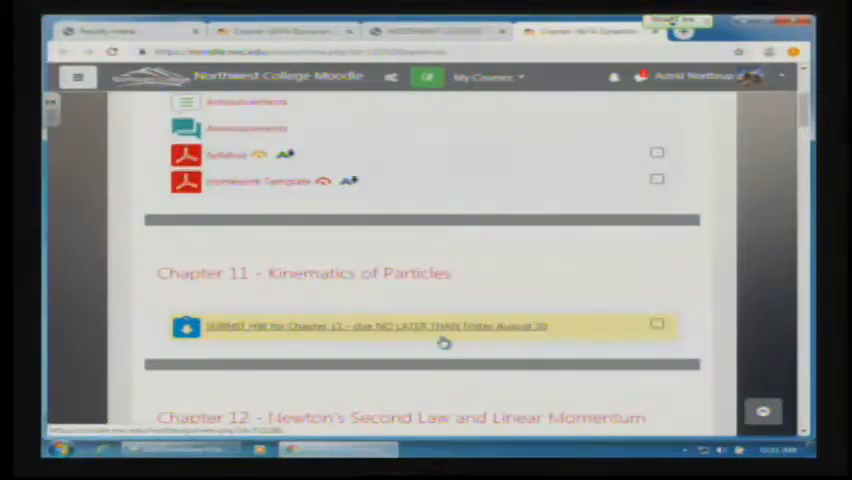
pyautogui.scroll(-3)
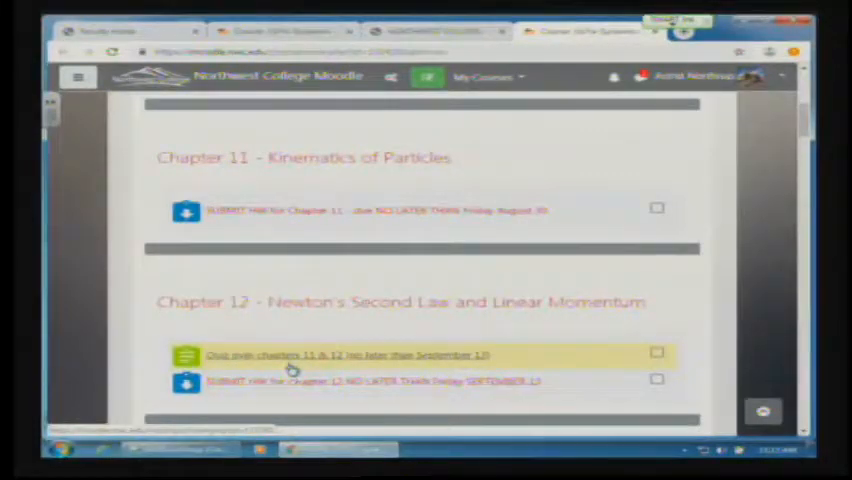
# - Reopen the syllabus and scroll to its ADA statement and Title IX policy
pyautogui.click(350, 356)
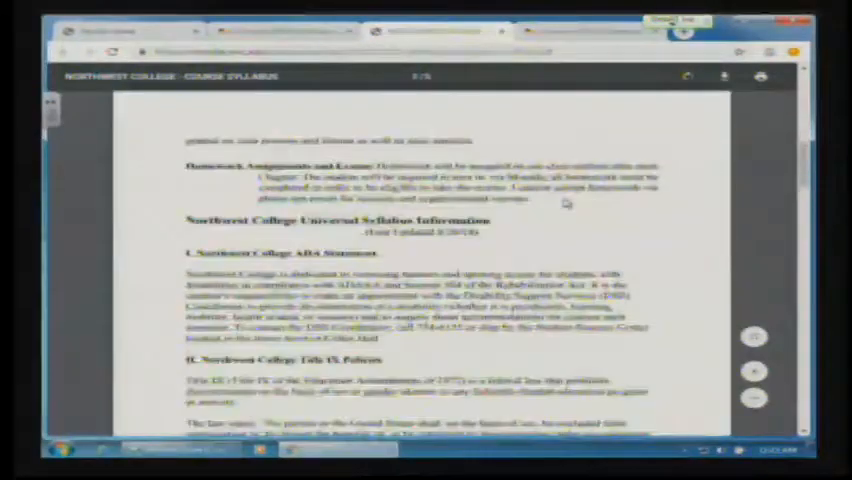
pyautogui.scroll(-3)
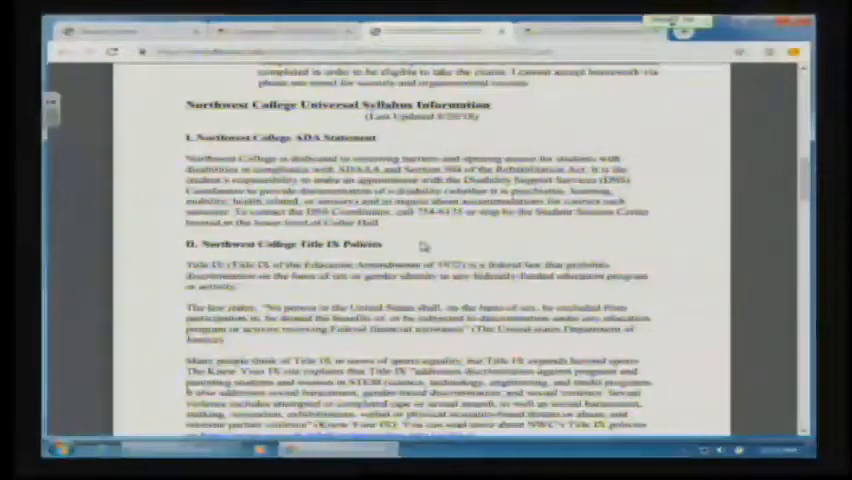
pyautogui.scroll(-3)
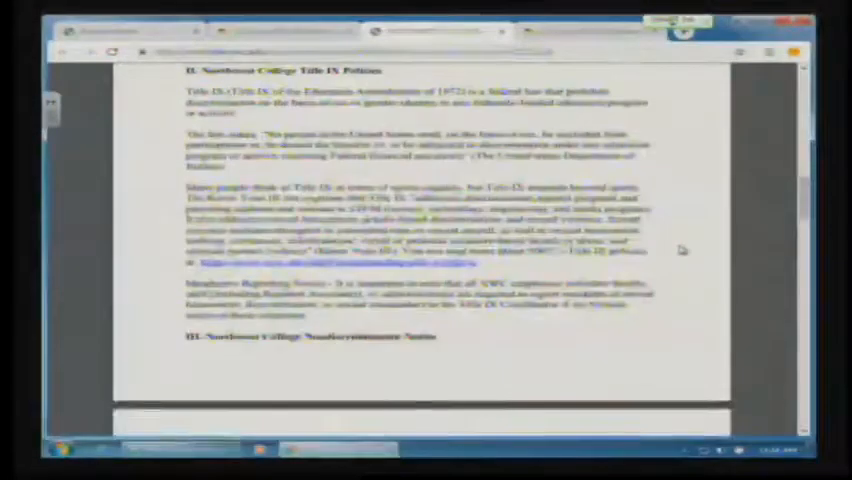
# - Scroll the syllabus to the discrimination statement and course withdrawal procedure and schedule
pyautogui.scroll(-3)
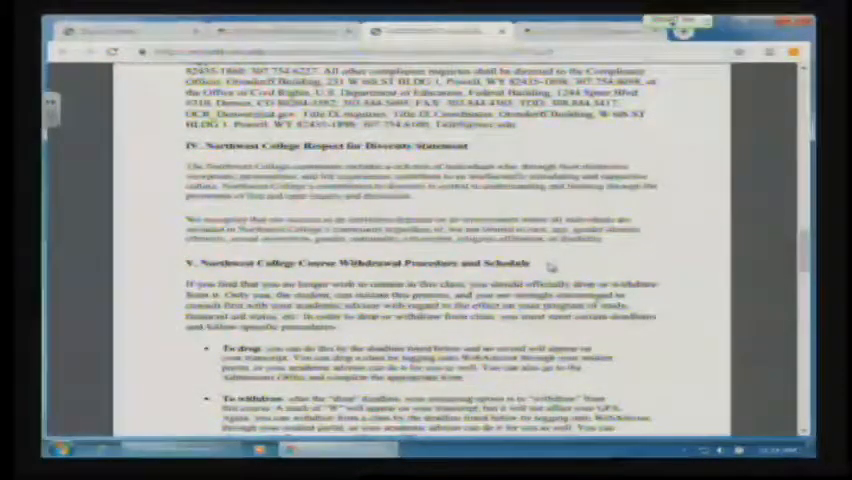
pyautogui.scroll(-3)
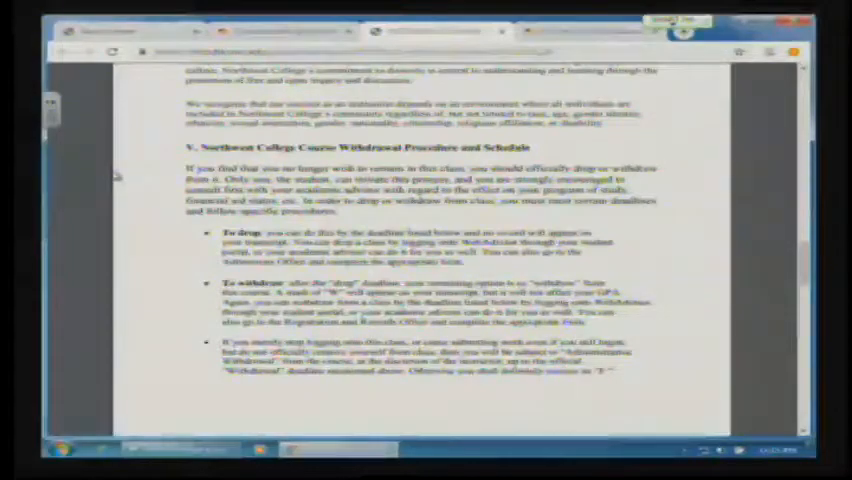
pyautogui.scroll(-3)
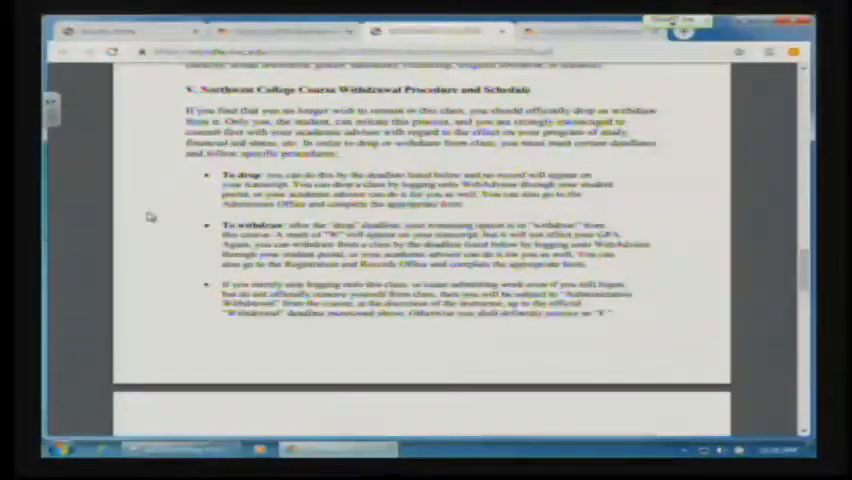
# - Scroll to the academic dishonesty, final exam schedule and student resources sections VI–VIII
pyautogui.scroll(-3)
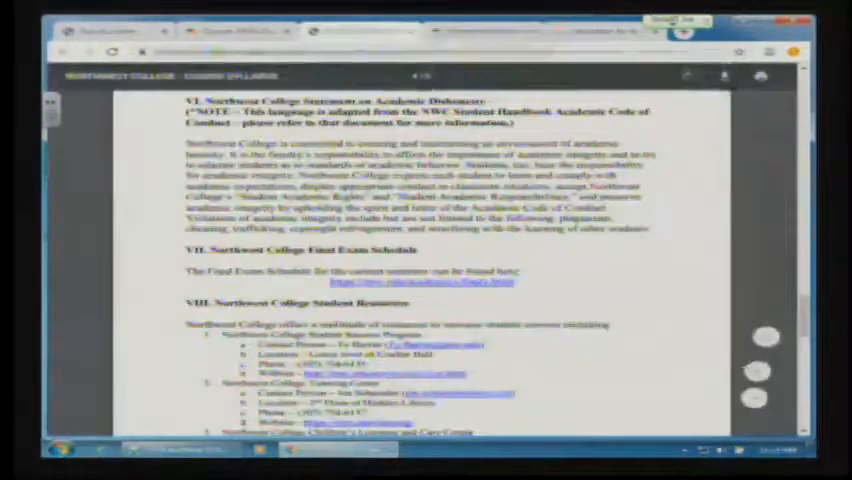
# - Finish the student resources section and return to the course page's Chapter 11 item
pyautogui.scroll(-3)
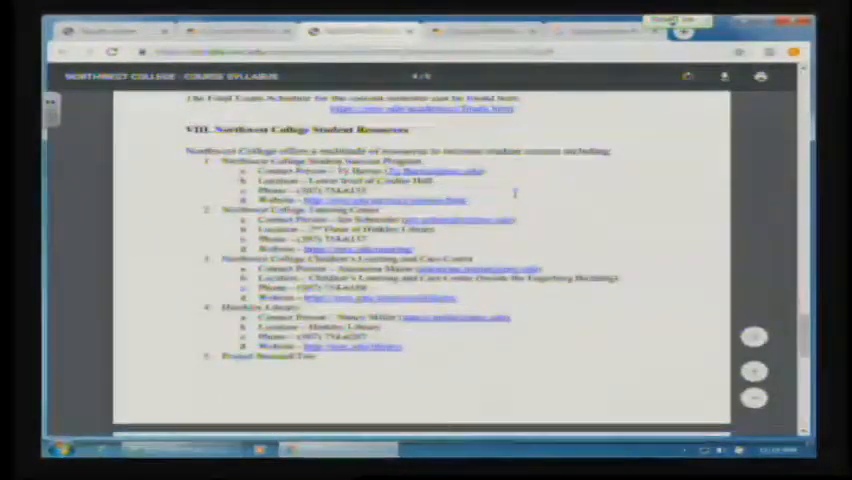
pyautogui.scroll(3)
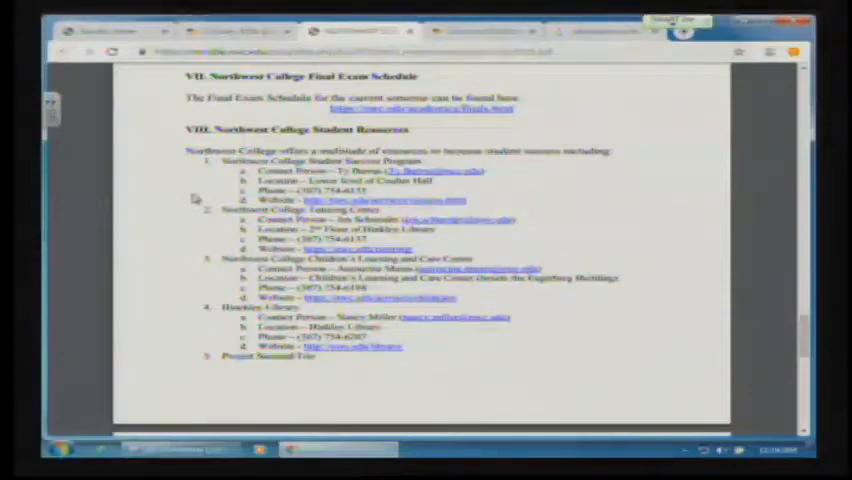
pyautogui.scroll(-3)
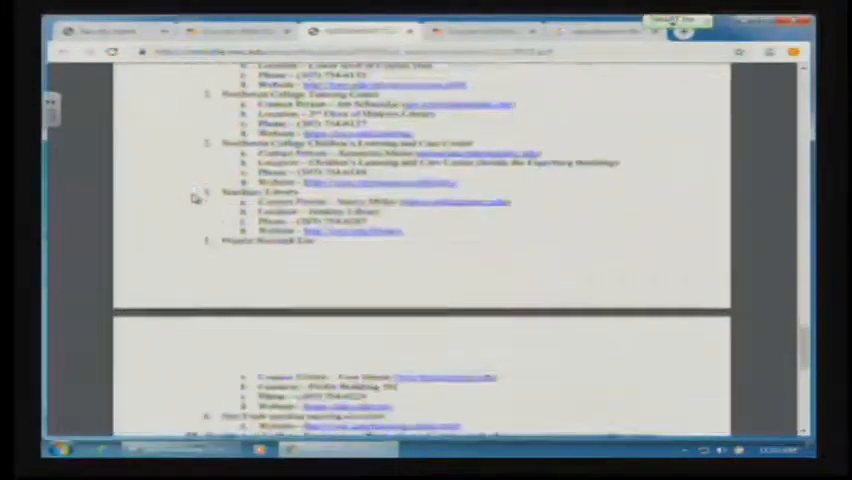
pyautogui.scroll(-3)
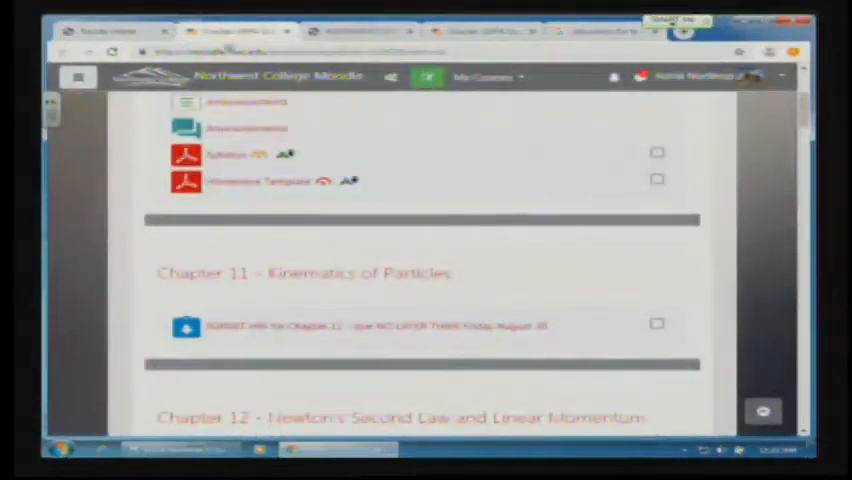
# - Scroll to the top of the course page and start a new browser tab for a search
pyautogui.scroll(3)
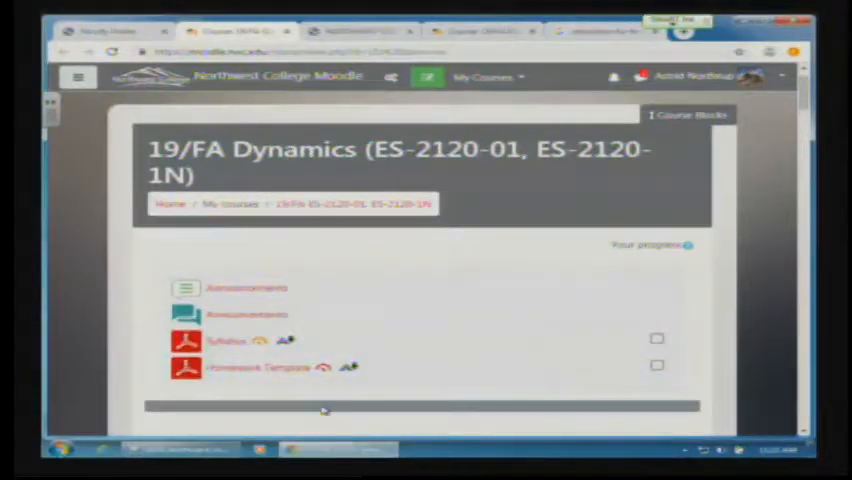
pyautogui.click(256, 368)
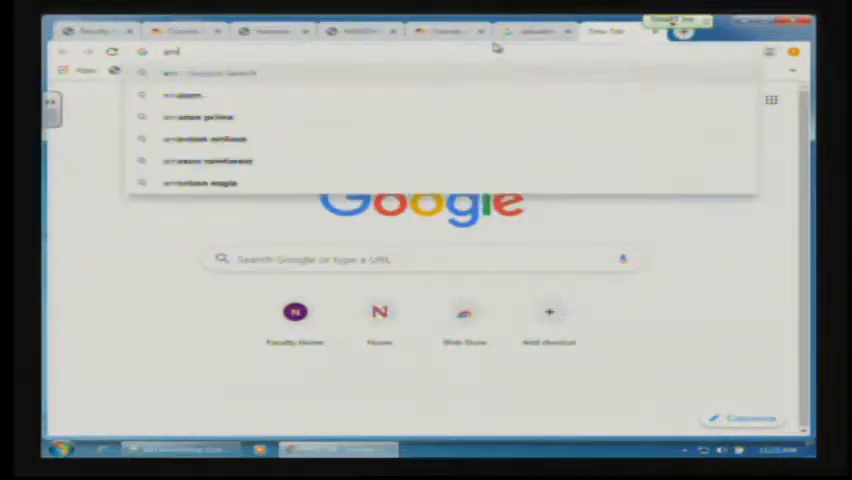
# - Search 'amazon engineering' from the address bar and land on the computation pad listing
pyautogui.write('amazon engineering')
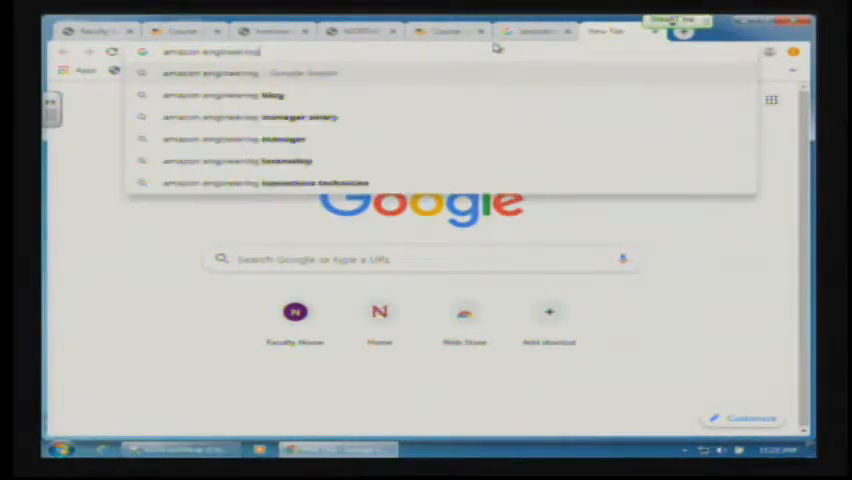
pyautogui.write('co')
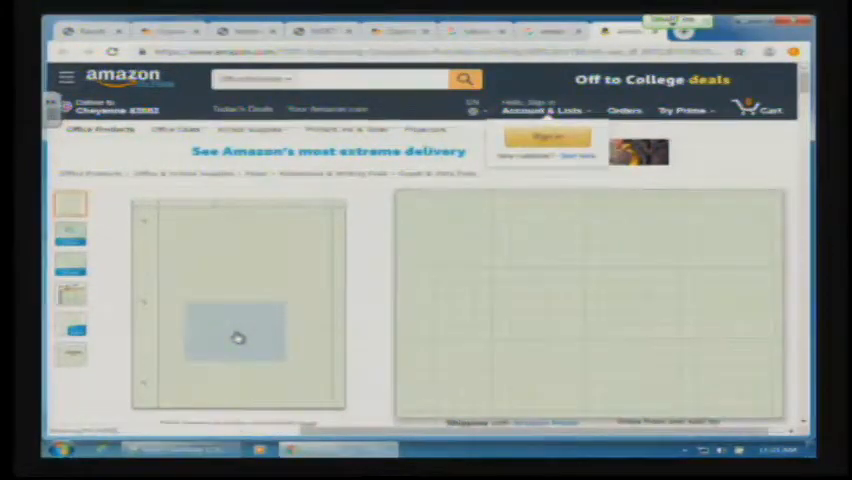
# - Skim the TOPS green-tint computation pad listing, then return to the syllabus PDF
pyautogui.scroll(-3)
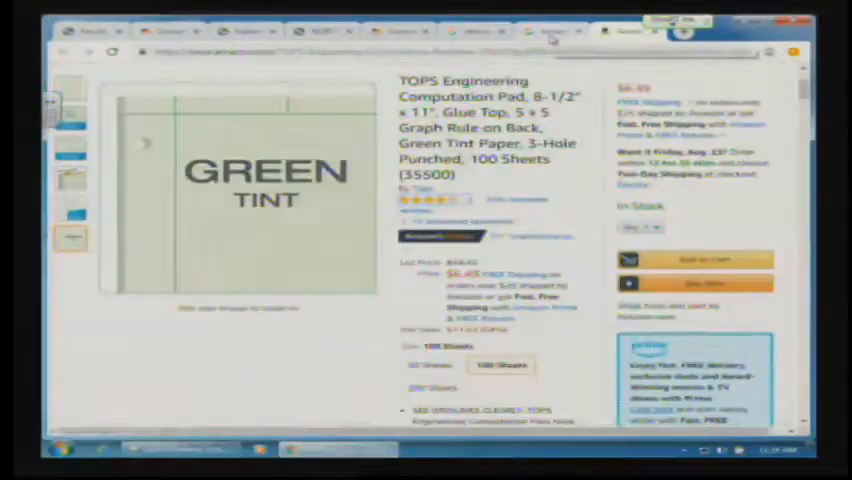
pyautogui.click(320, 32)
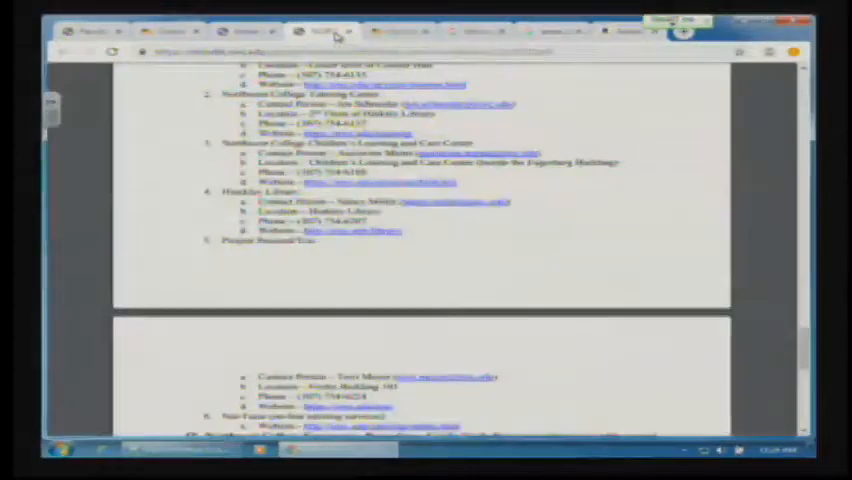
# - Switch to the homework template PDF showing Problem 1.1 solution steps
pyautogui.click(320, 32)
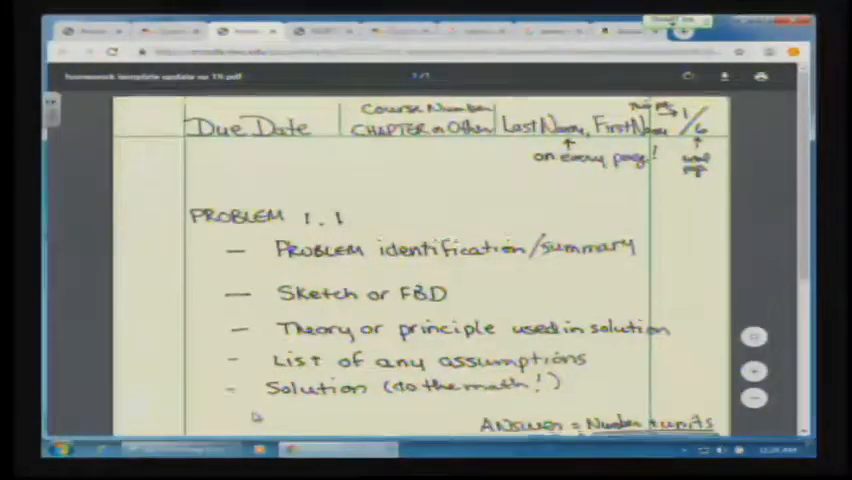
pyautogui.scroll(-3)
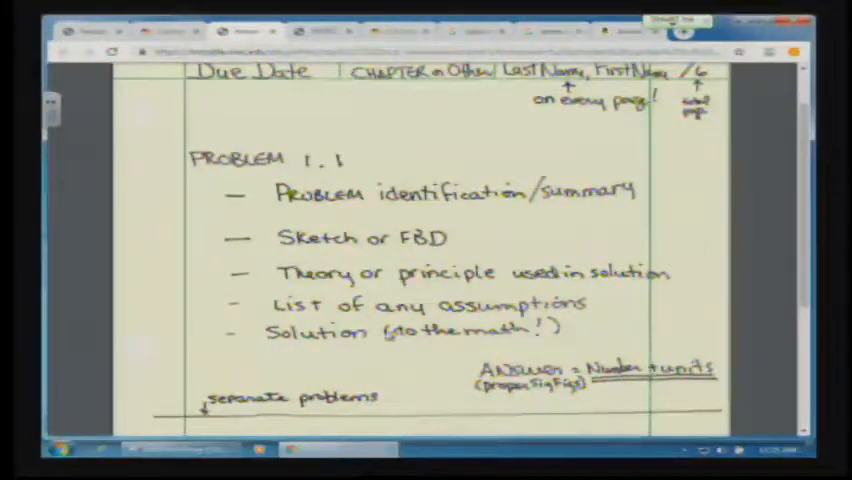
pyautogui.moveTo(536, 224)
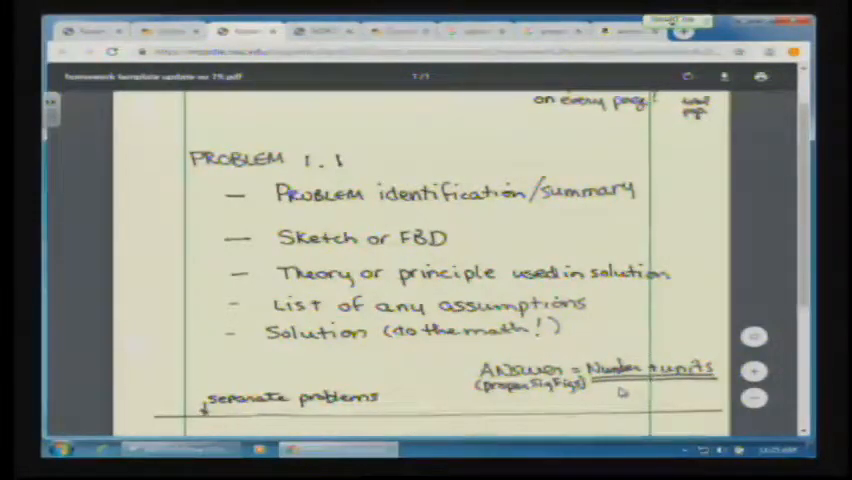
pyautogui.scroll(3)
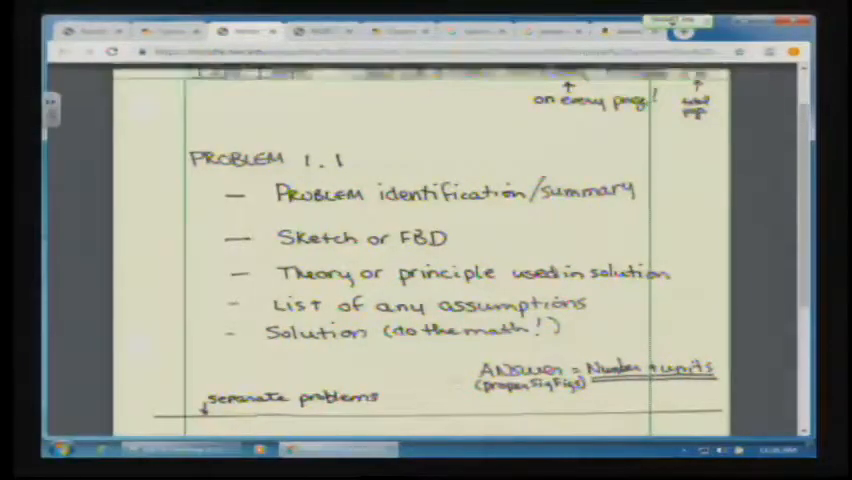
# - Scroll the template to Problem 1.2 and the full-credit template note
pyautogui.scroll(-3)
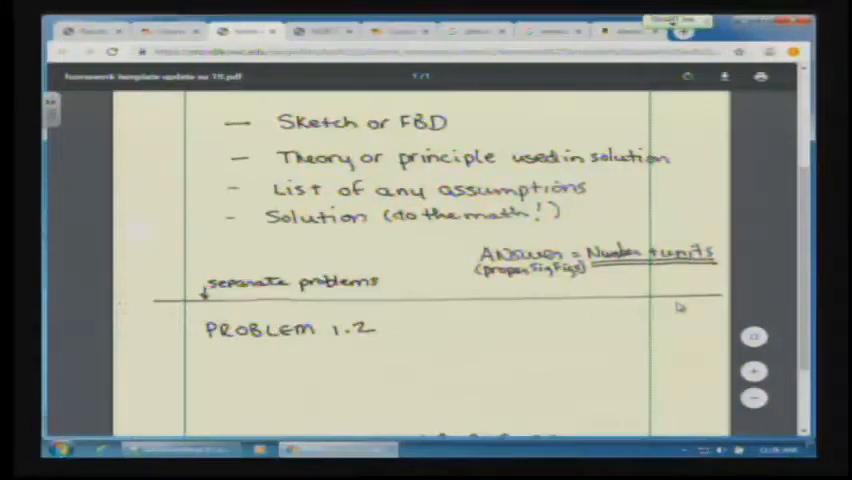
pyautogui.scroll(3)
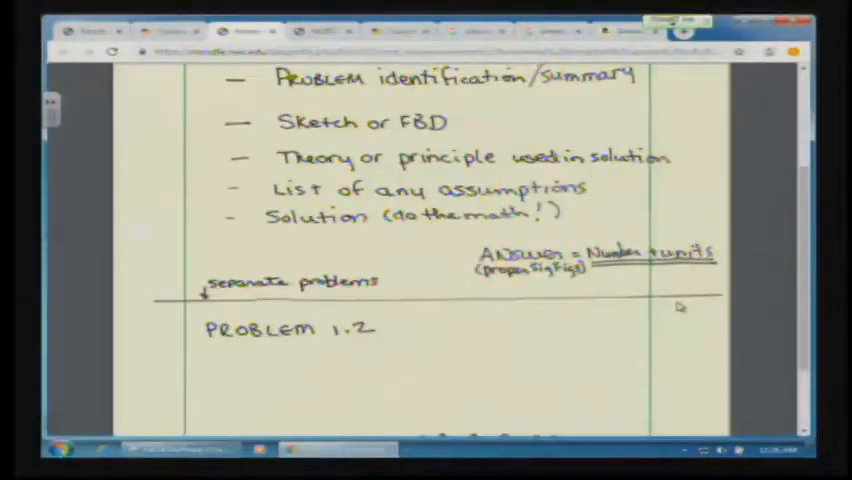
pyautogui.moveTo(504, 350)
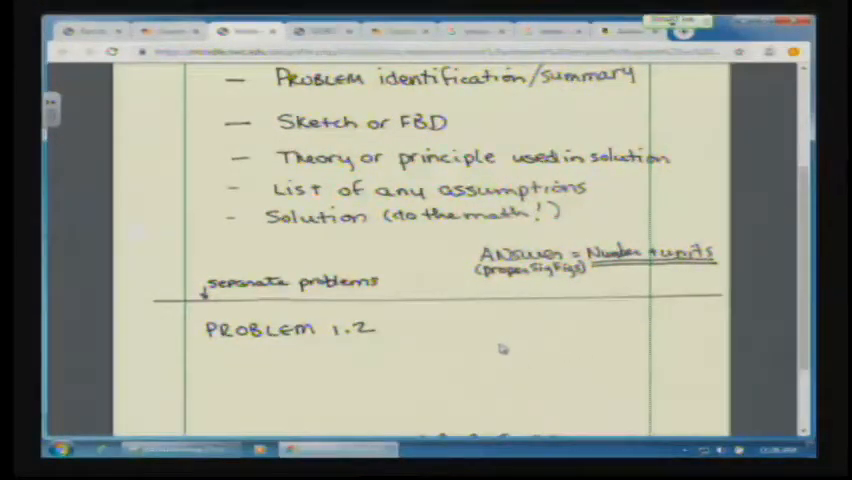
pyautogui.scroll(-3)
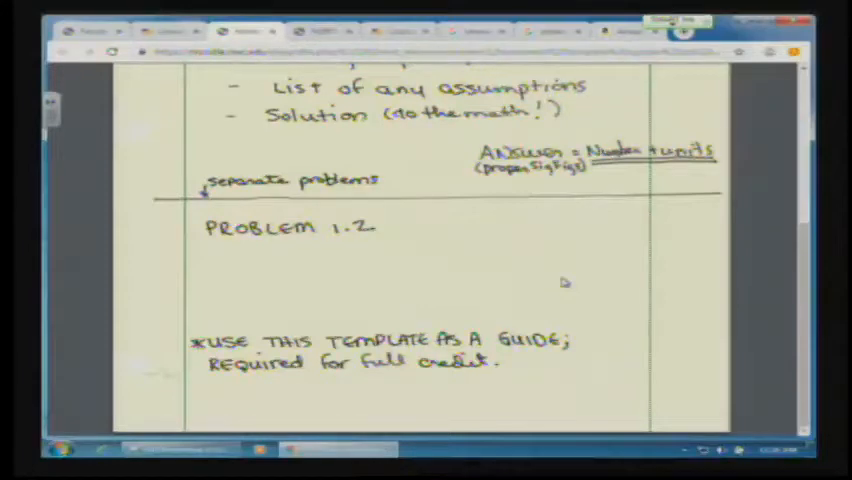
pyautogui.moveTo(498, 302)
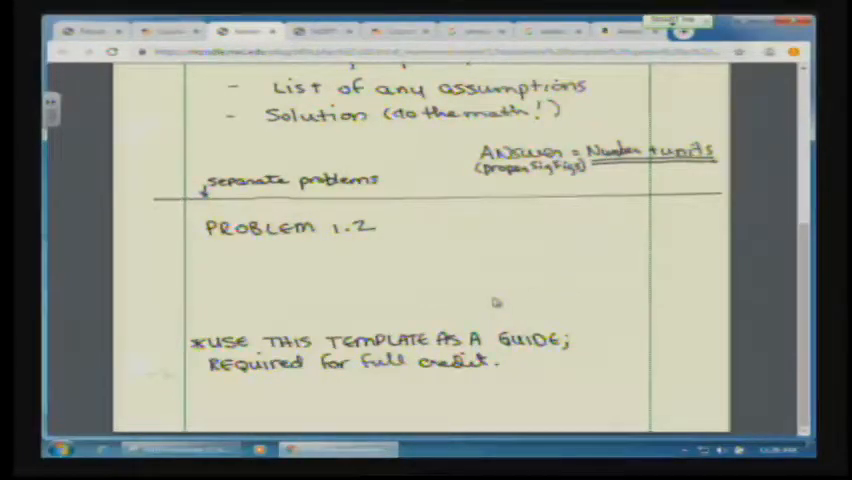
pyautogui.moveTo(400, 268)
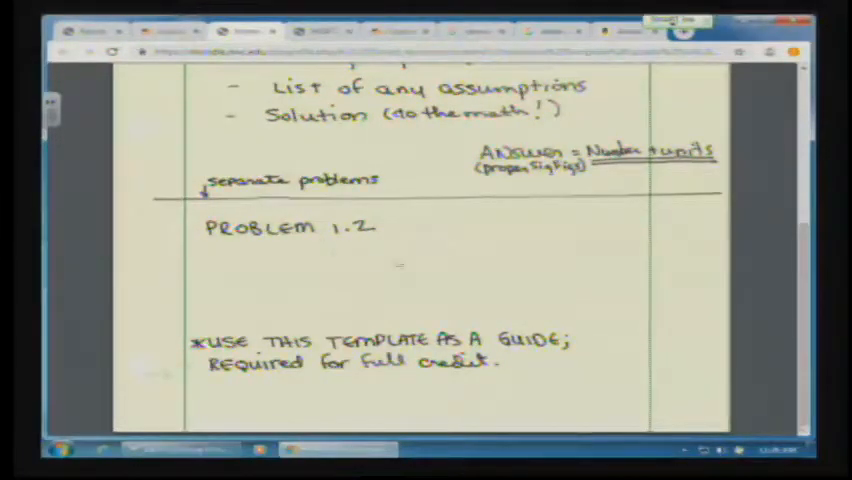